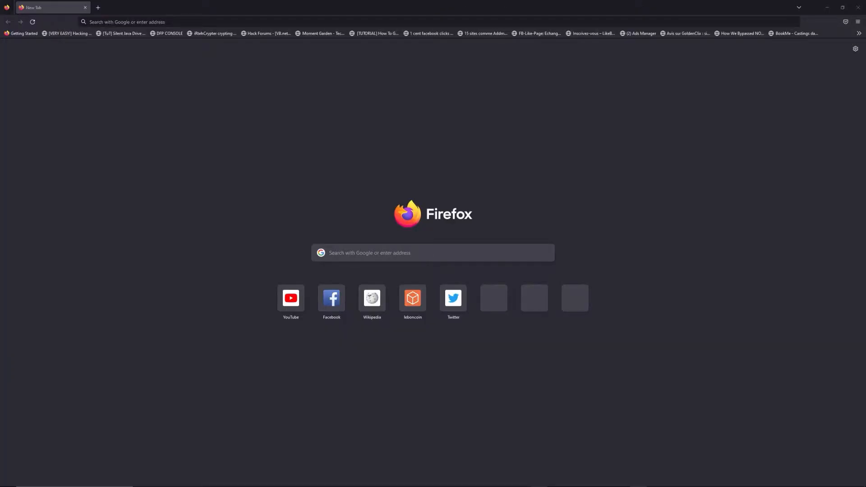
Step: Enter freewebtools.com/192.168 in the address bar of a new tab
type("freewebtools.")
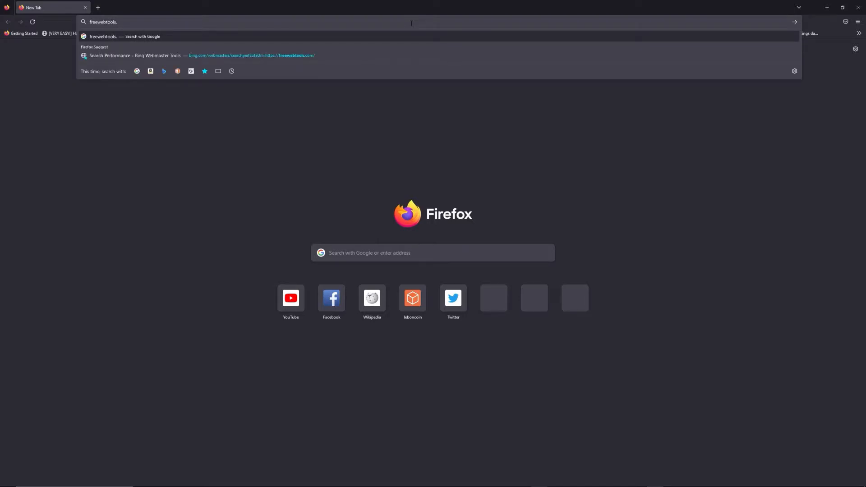
type("com")
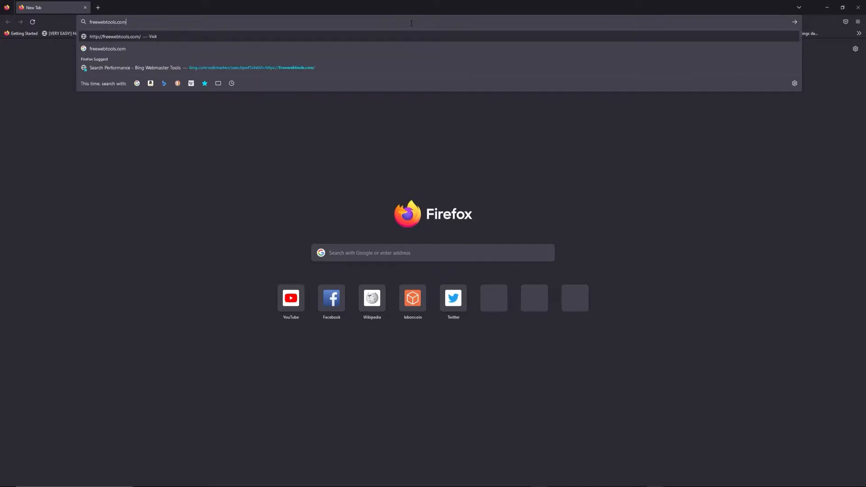
type("/192.")
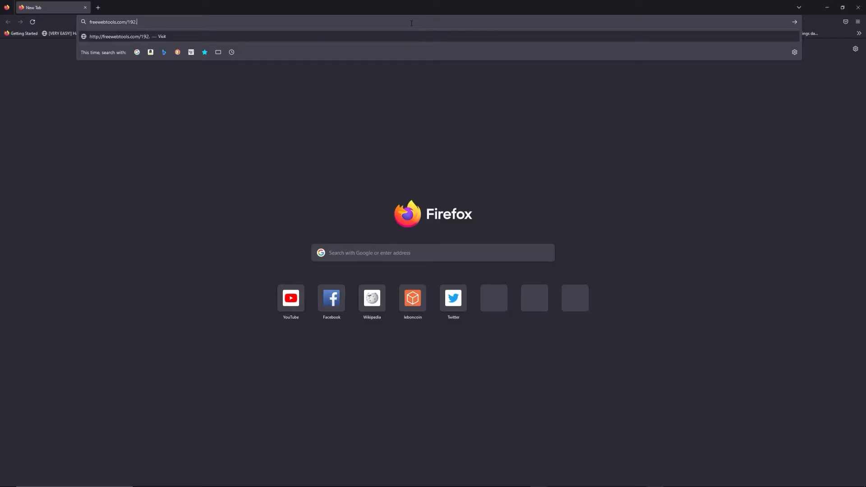
type("168")
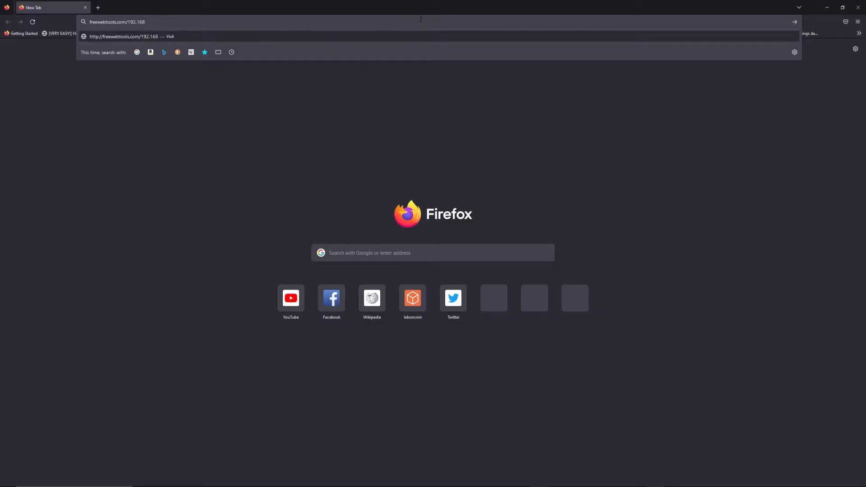
mouse_move(545, 3)
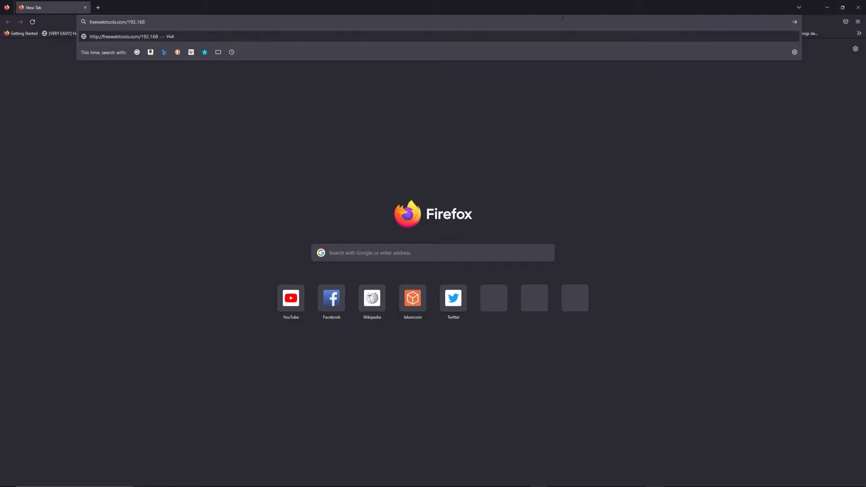
Step: Load the 192.168 login guide and scroll past the introduction to its first login steps
key("Return")
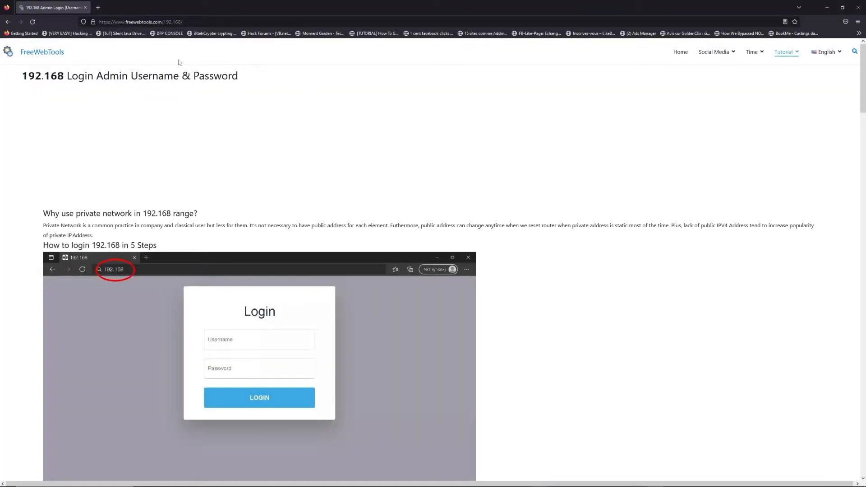
scroll("down", 3)
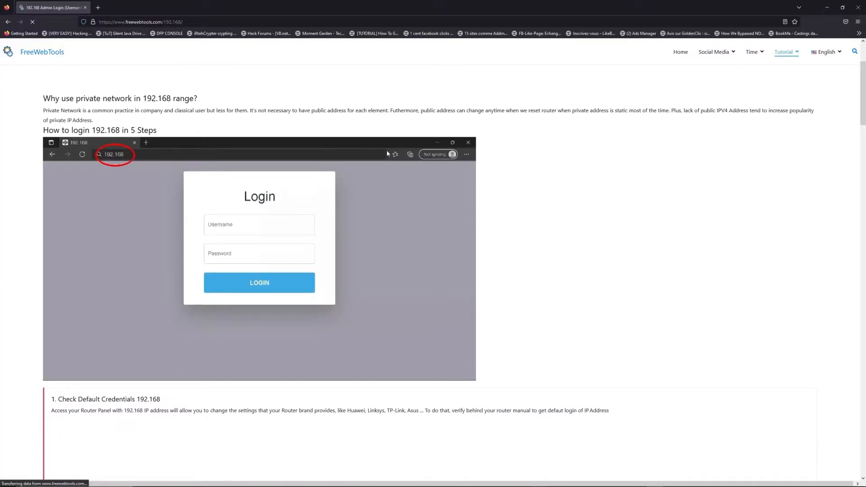
scroll("down", 3)
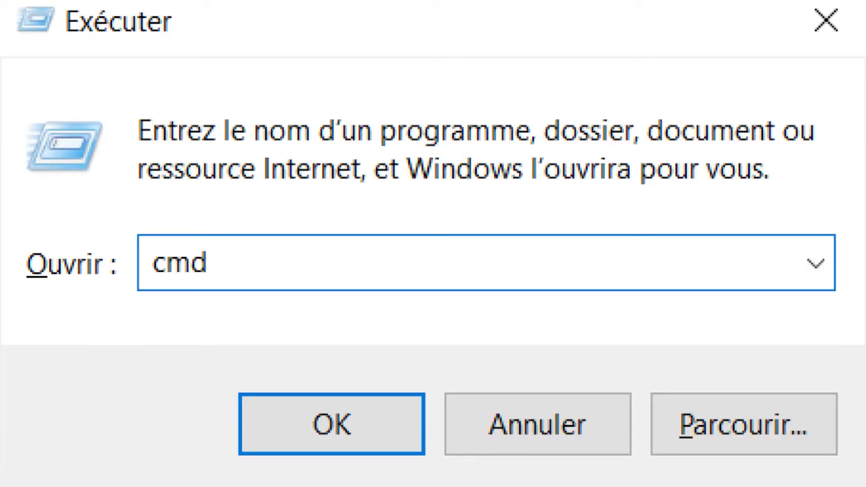
Step: Confirm the Run dialog with cmd to launch the command prompt
left_click(331, 424)
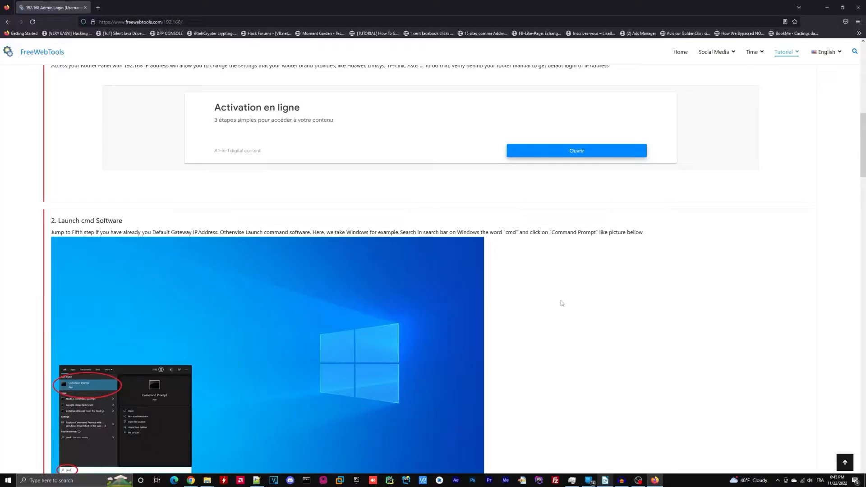
Step: Filter the router username and password list by 192.168.1.1
scroll("down", 3)
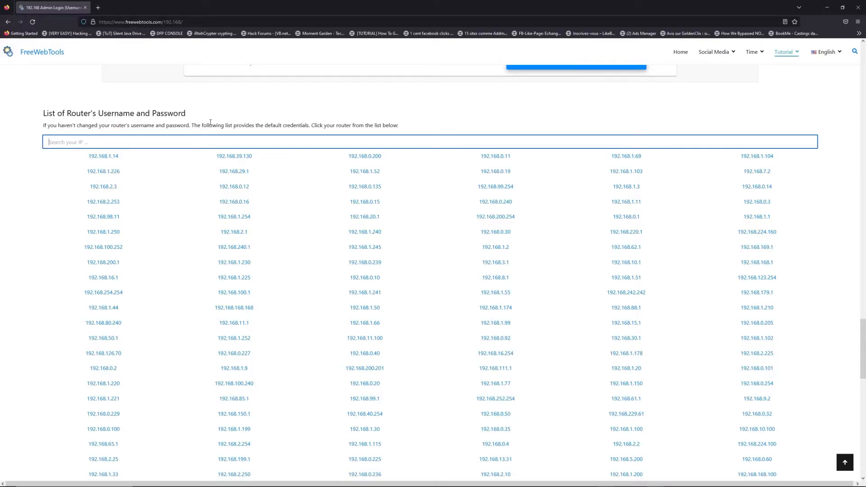
mouse_move(230, 149)
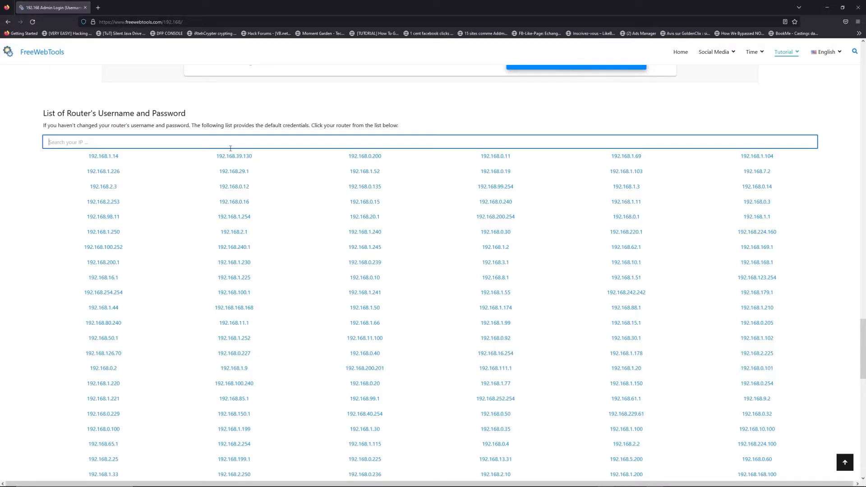
type("192.168.1.1")
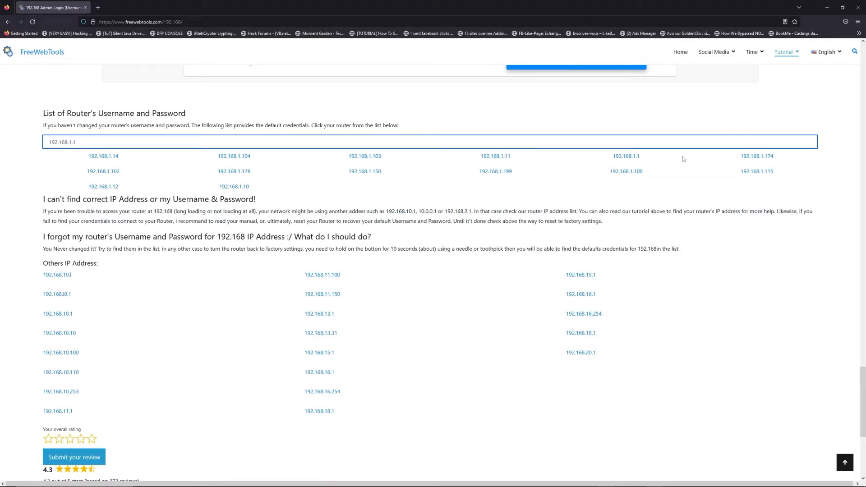
Step: Review the default credentials table on the 192.168.1.1 page
left_click(626, 156)
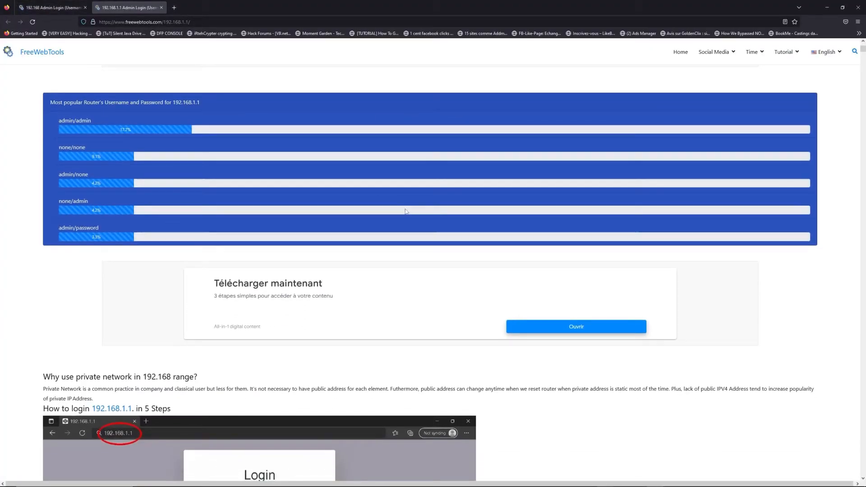
scroll("down", 3)
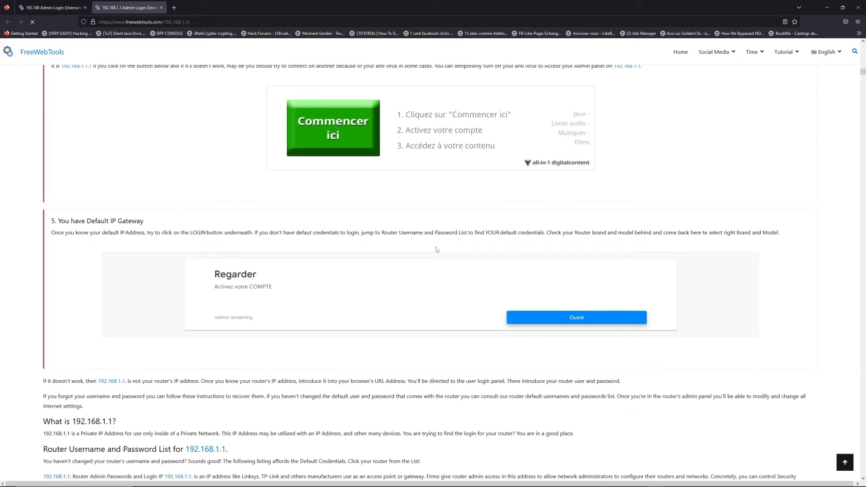
scroll("down", 3)
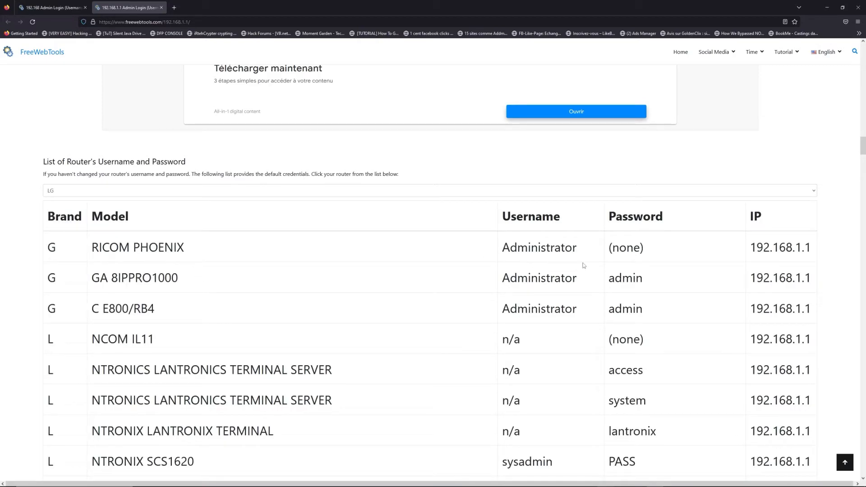
scroll("down", 3)
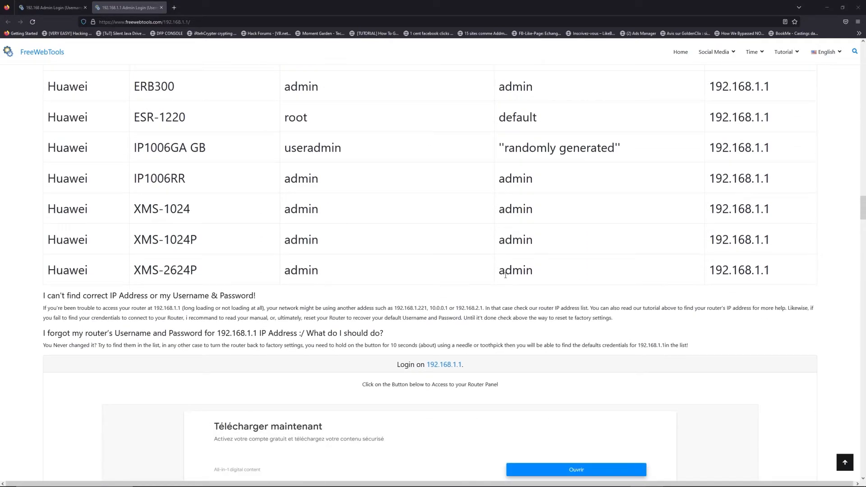
scroll("down", 3)
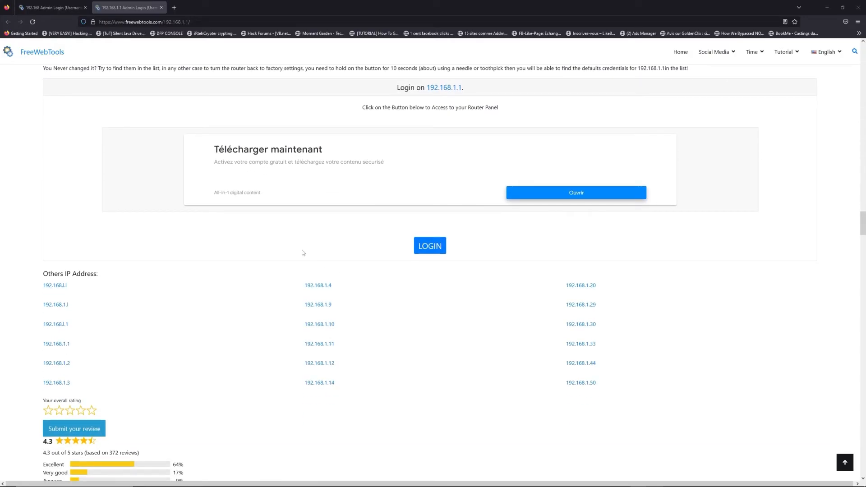
mouse_move(440, 233)
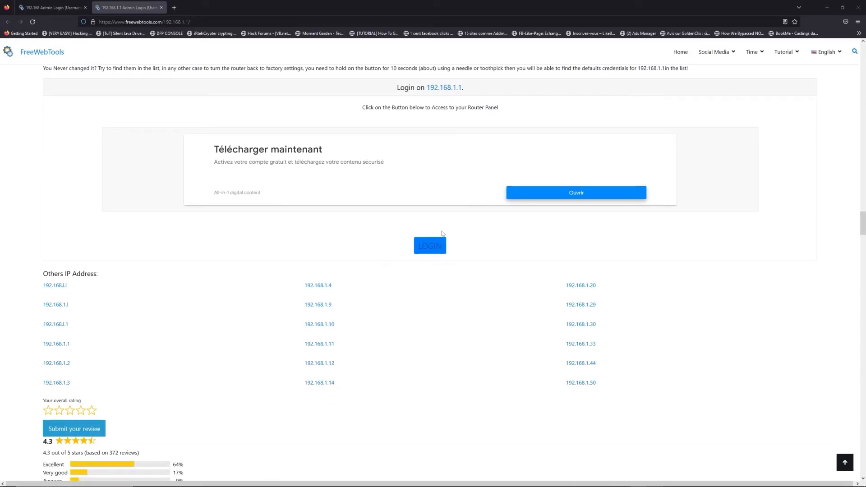
Step: Go to the router admin page at 192.168.1.1 via the LOGIN button
left_click(429, 246)
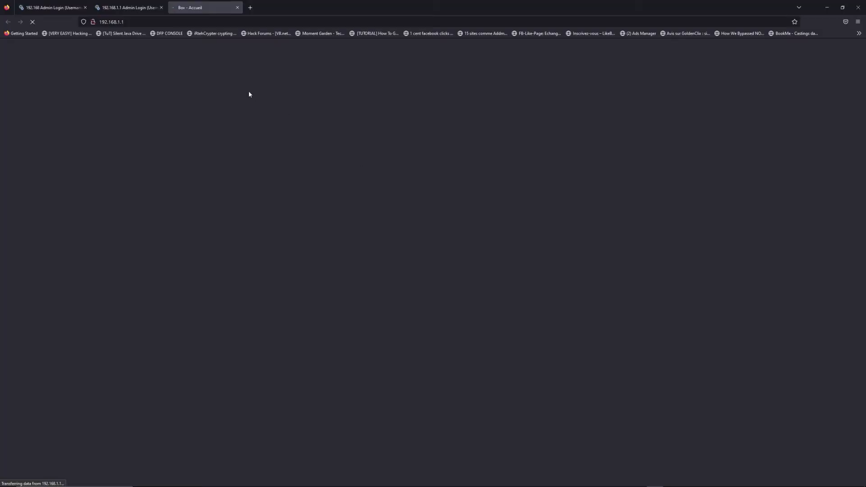